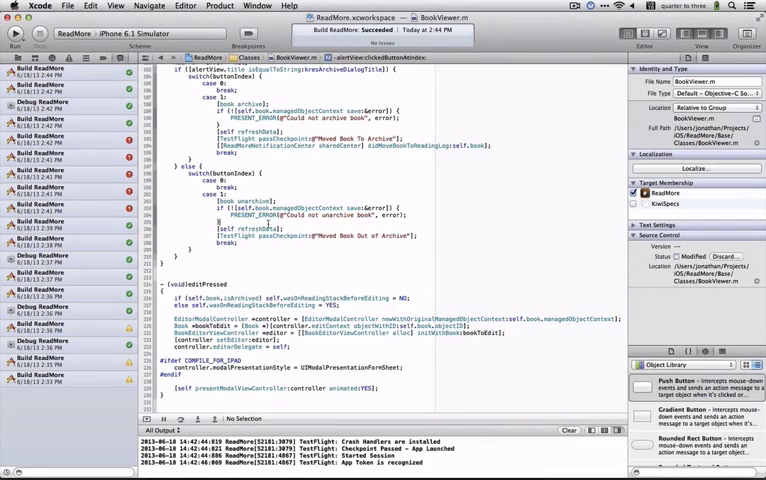
# Step: Launch ReadMore under Instruments with the Allocations template via Product > Profile
pyautogui.click(218, 4)
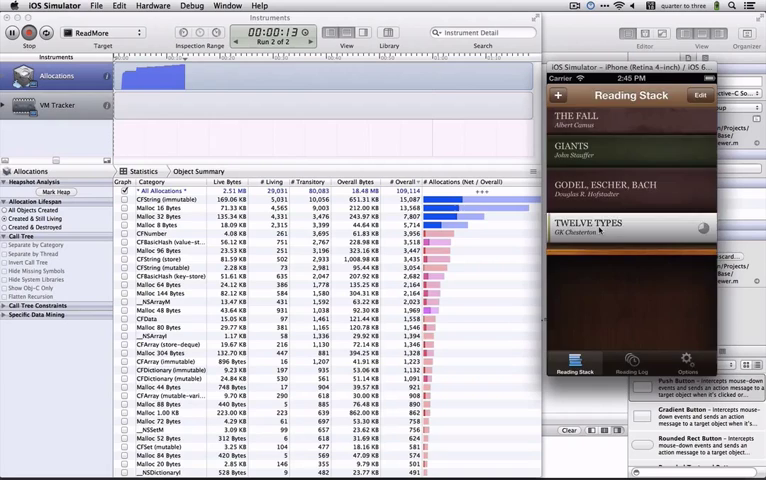
pyautogui.click(630, 224)
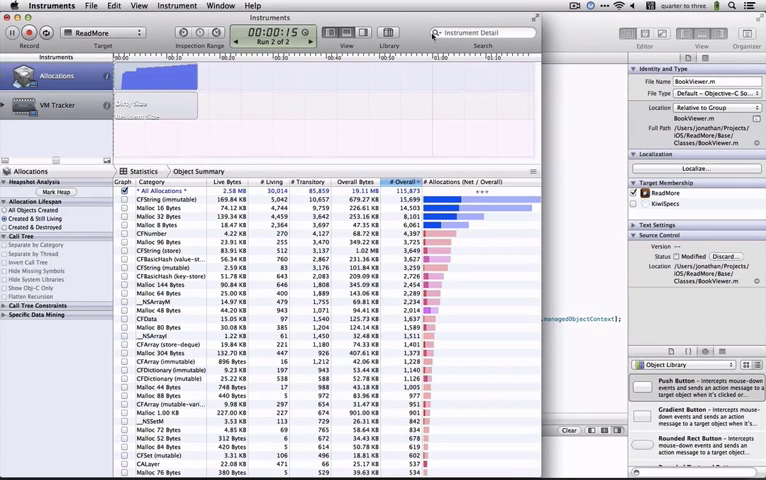
pyautogui.click(484, 32)
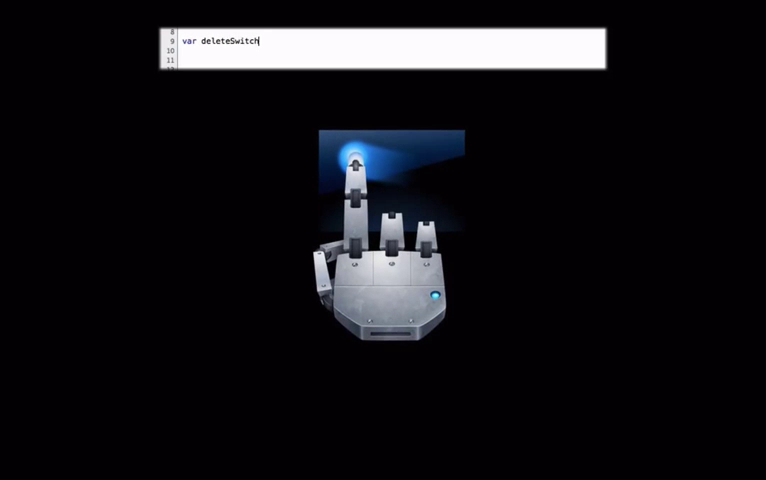
# Step: Complete the declaration with '= coffeeCell.switches' and run the UI Automation script against the Simulator
pyautogui.write('= coffeeCell.switches')
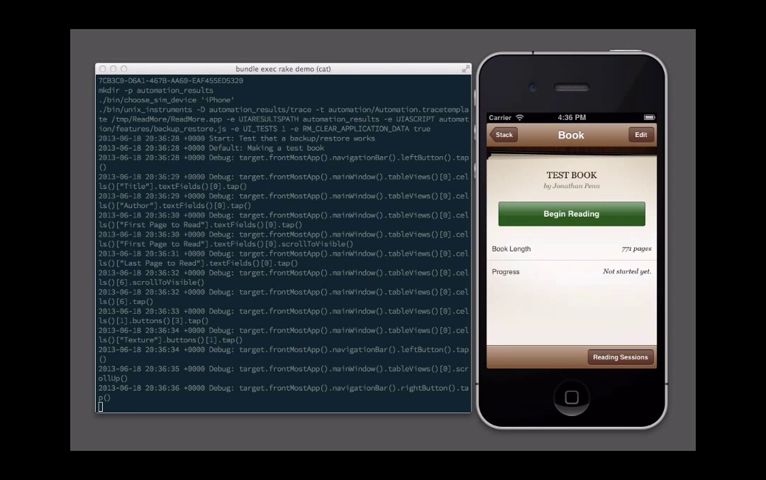
pyautogui.click(510, 136)
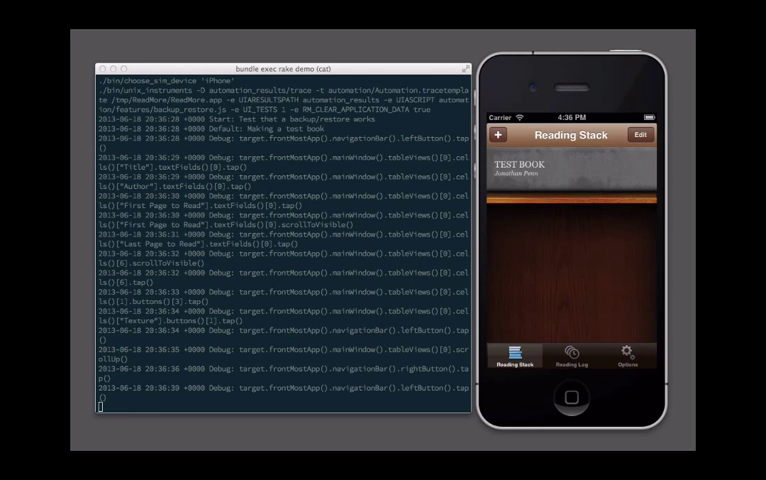